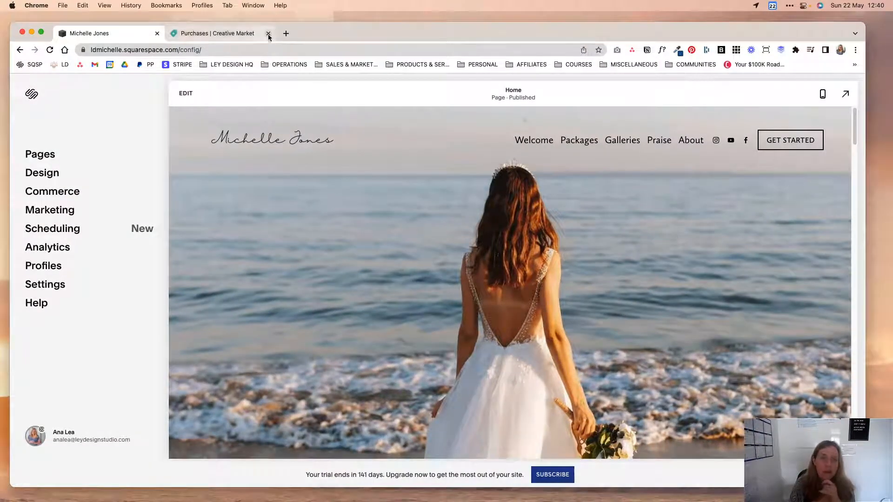
Close the 'Purchases | Creative Market' browser tab, leaving the Squarespace editor open.
left_click(268, 33)
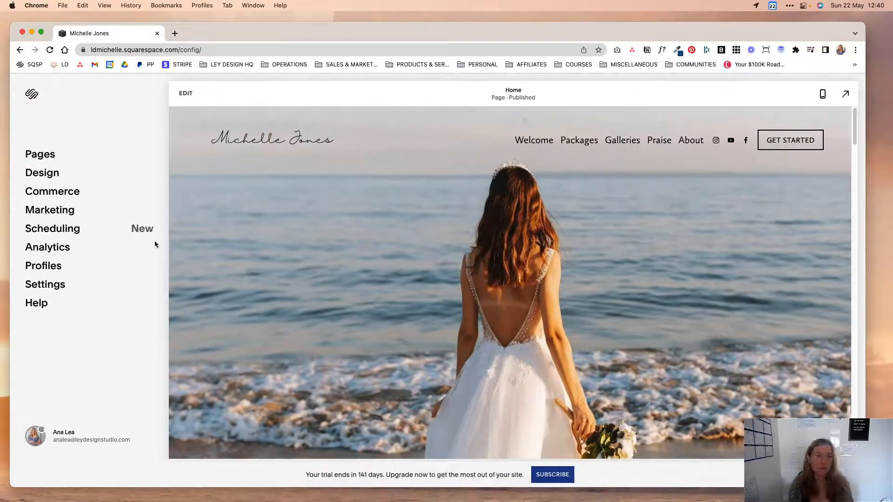
mouse_move(452, 231)
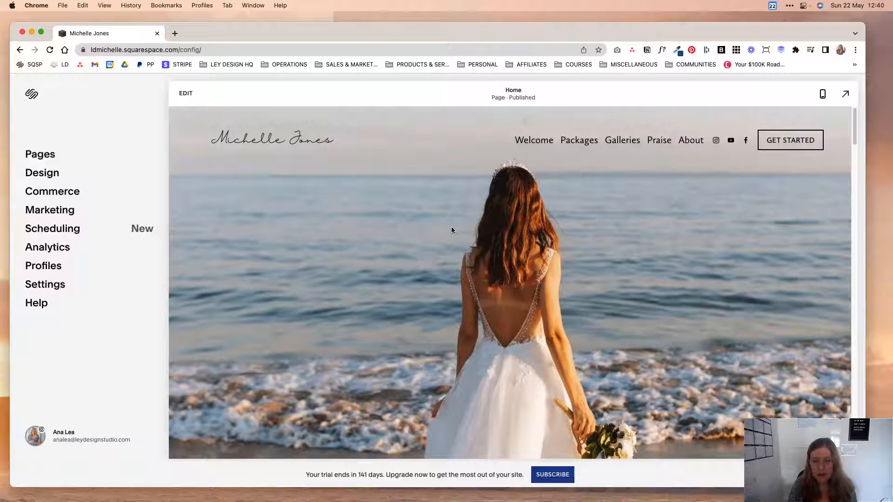
mouse_move(243, 487)
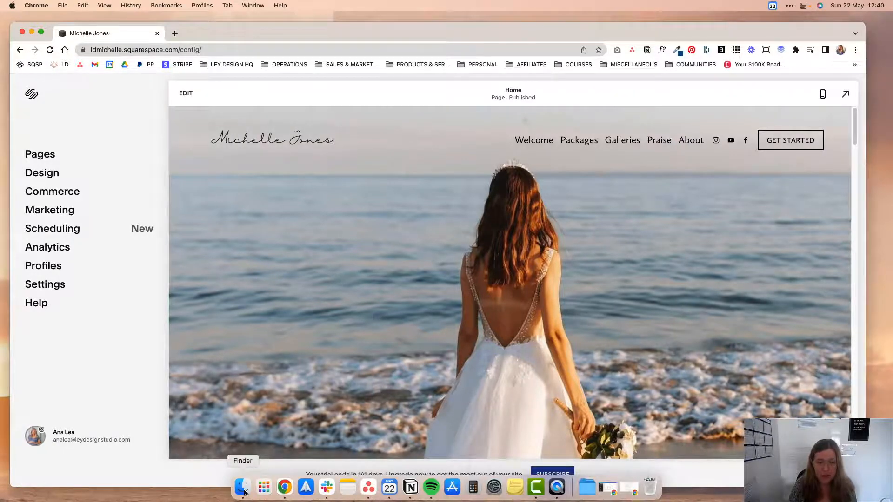
Review the Anthanista1 otf, ttf, woff and woff2 files in Finder, ending with Anthanista1.ttf selected.
left_click(243, 487)
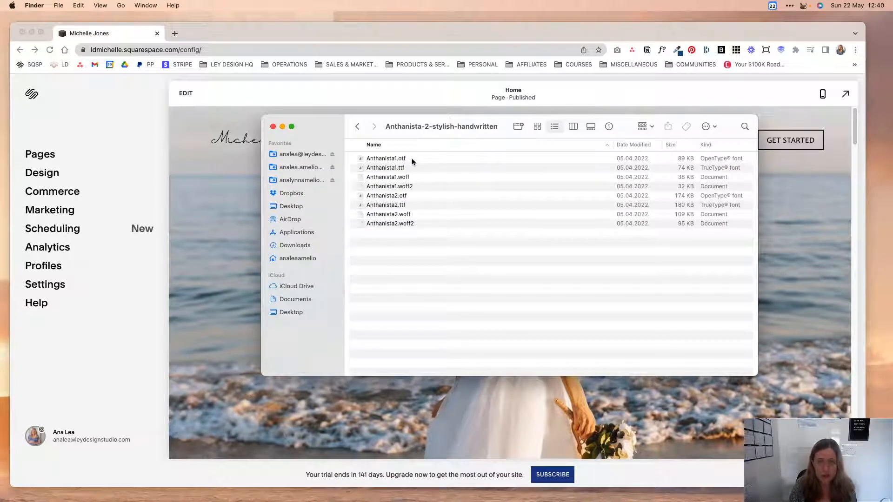
left_click(386, 158)
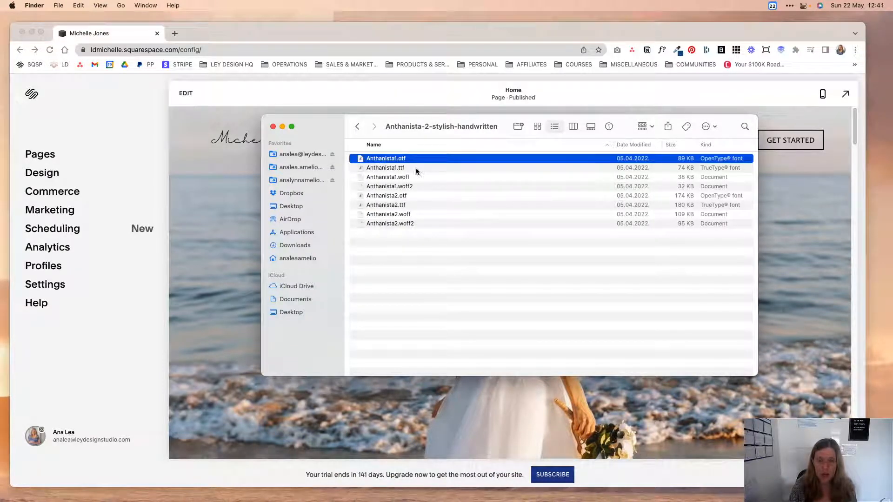
left_click(385, 167)
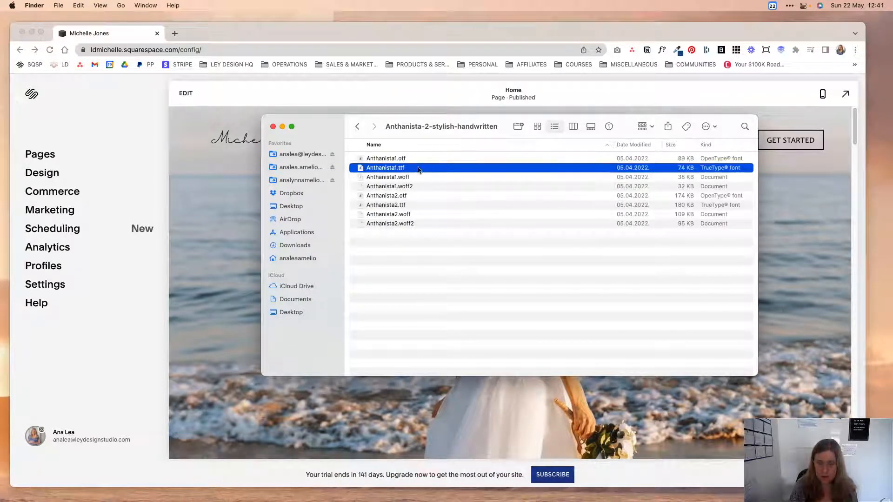
mouse_move(417, 180)
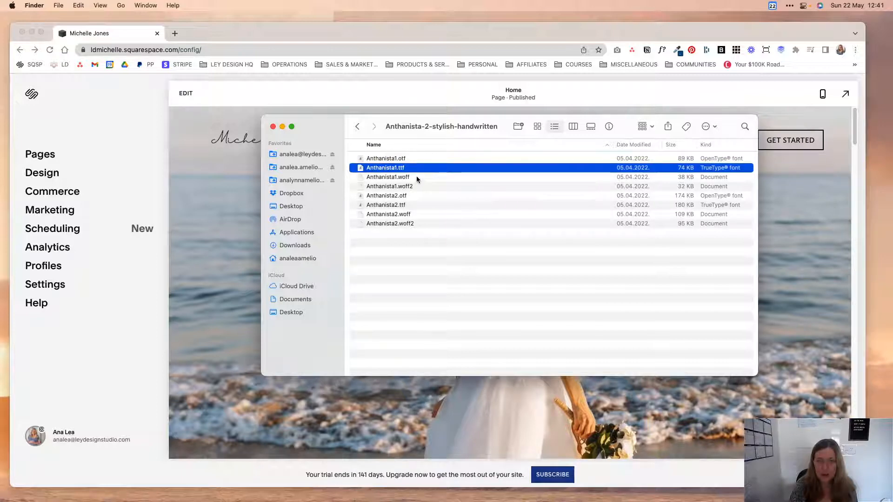
left_click(388, 177)
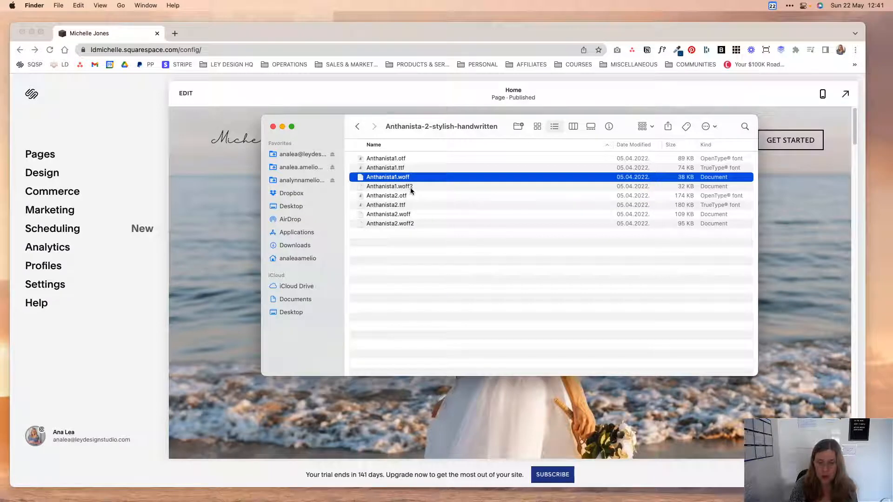
left_click(389, 186)
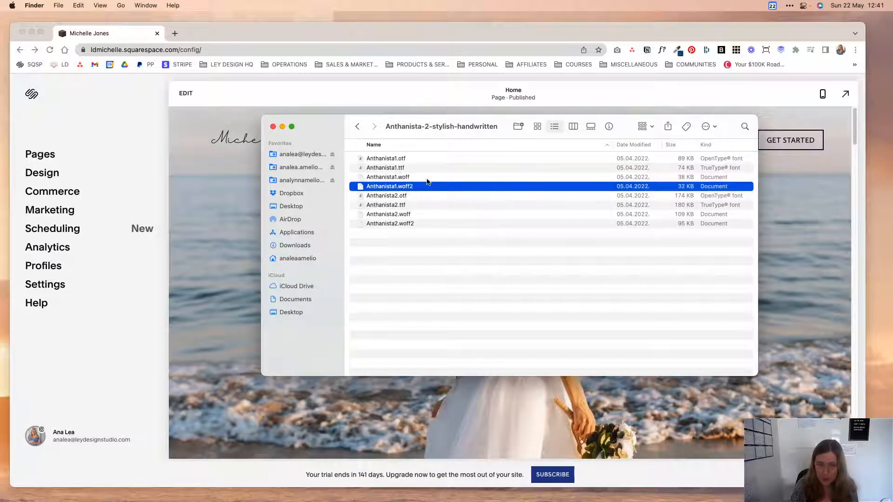
left_click(386, 167)
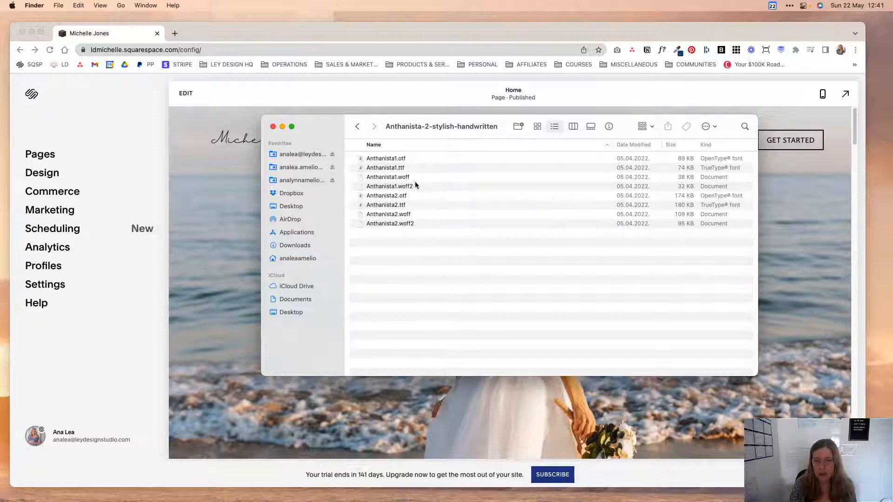
mouse_move(420, 191)
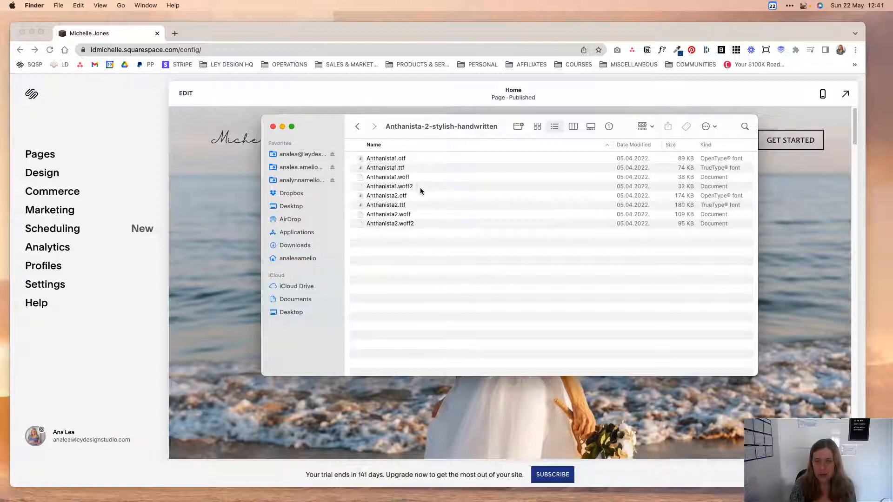
mouse_move(411, 168)
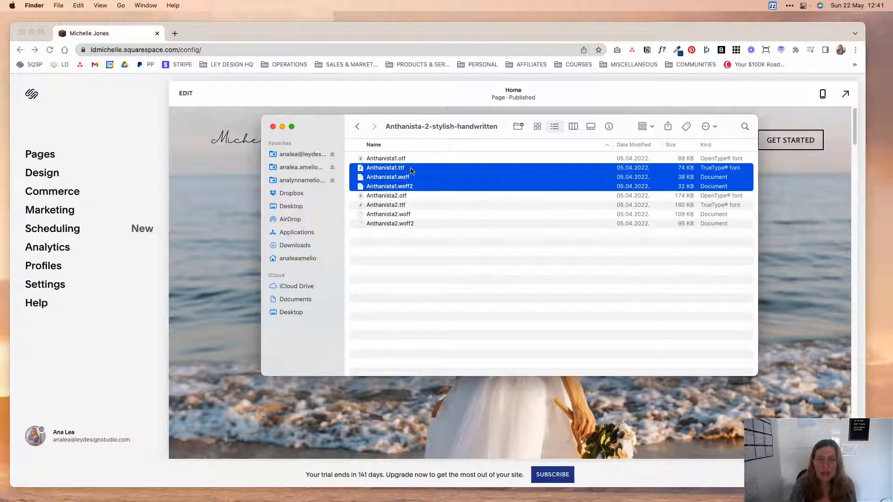
left_click(385, 167)
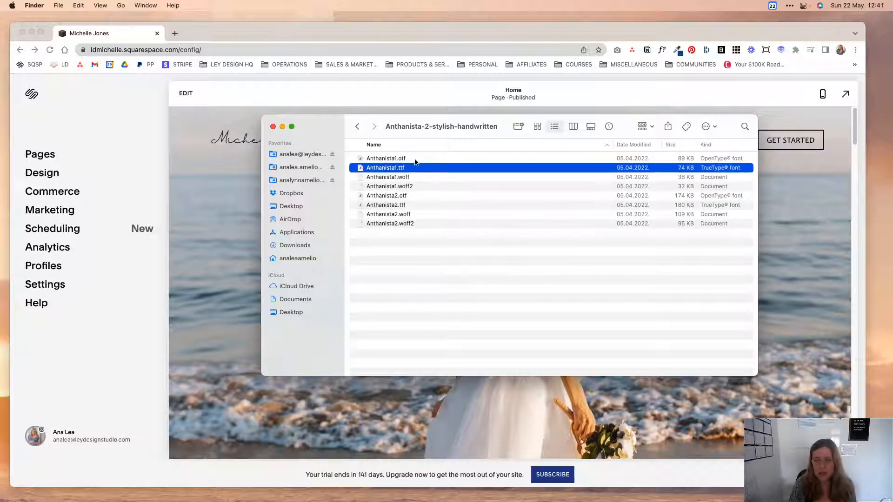
mouse_move(408, 182)
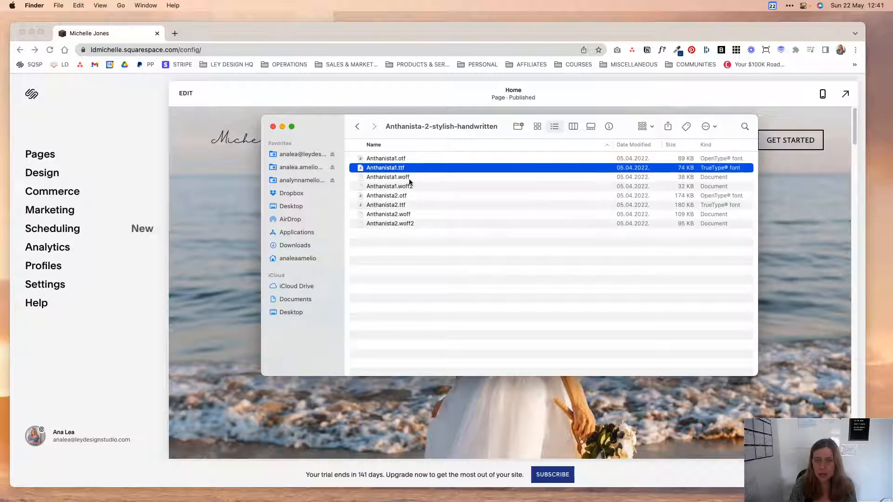
mouse_move(416, 181)
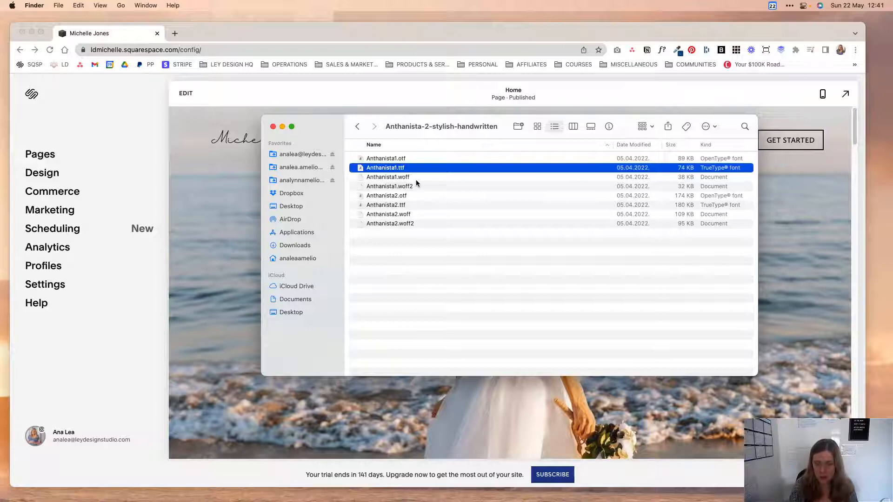
mouse_move(412, 158)
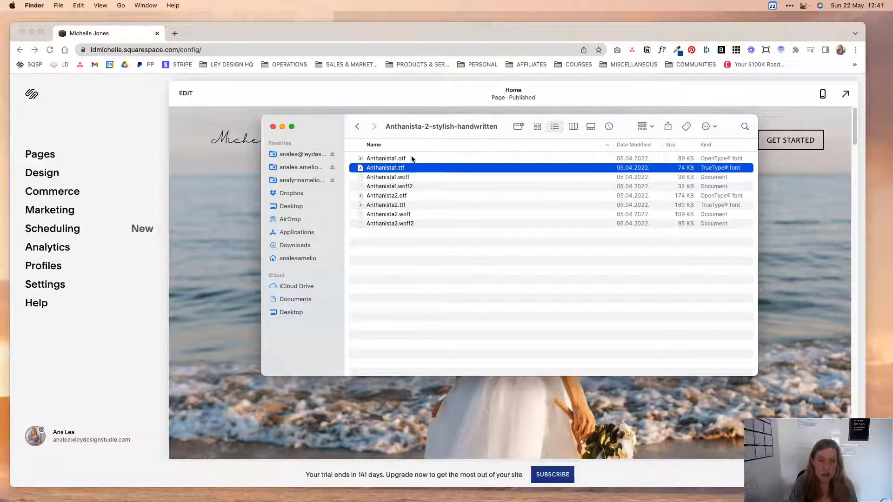
mouse_move(431, 188)
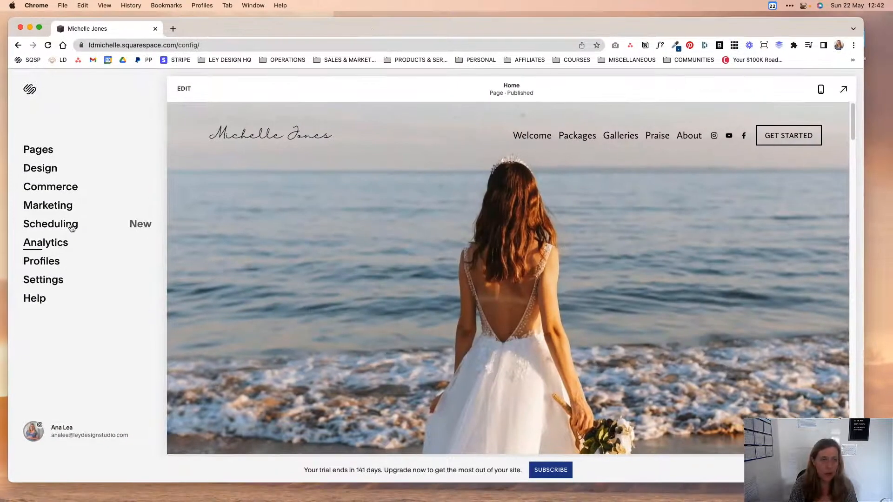
Go to Design > Custom CSS and expand Manage Custom Files.
left_click(40, 168)
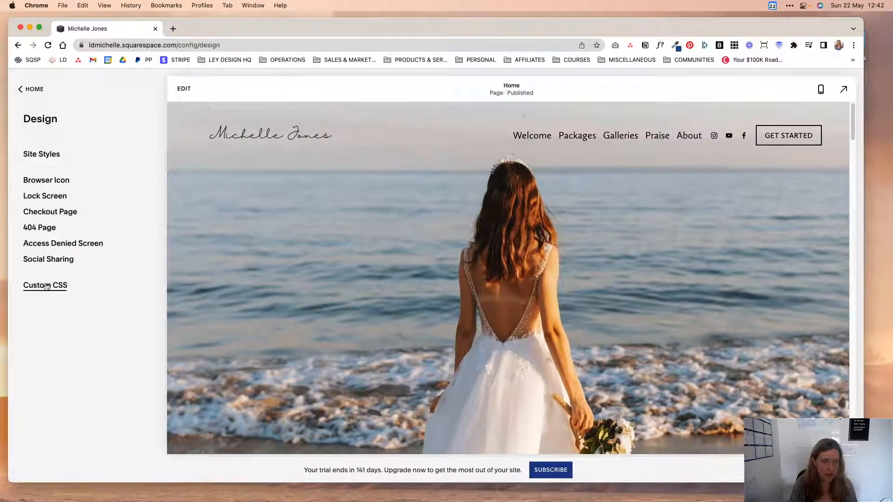
left_click(45, 285)
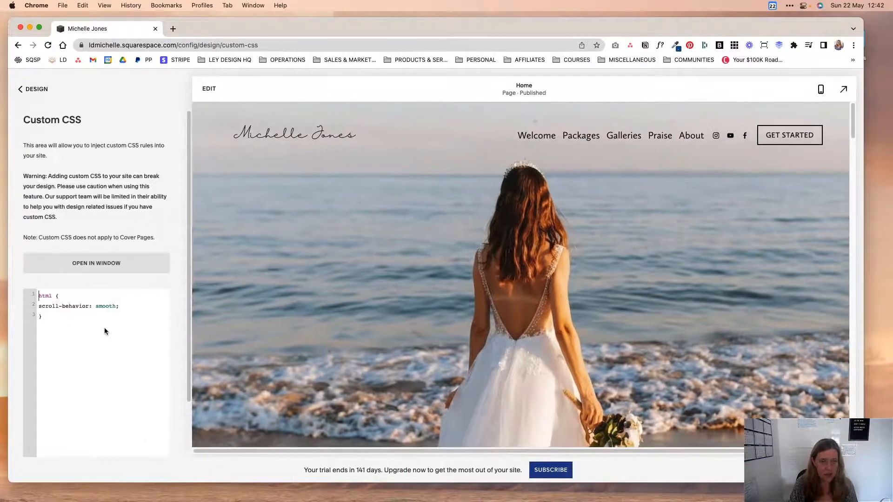
scroll("down", 3)
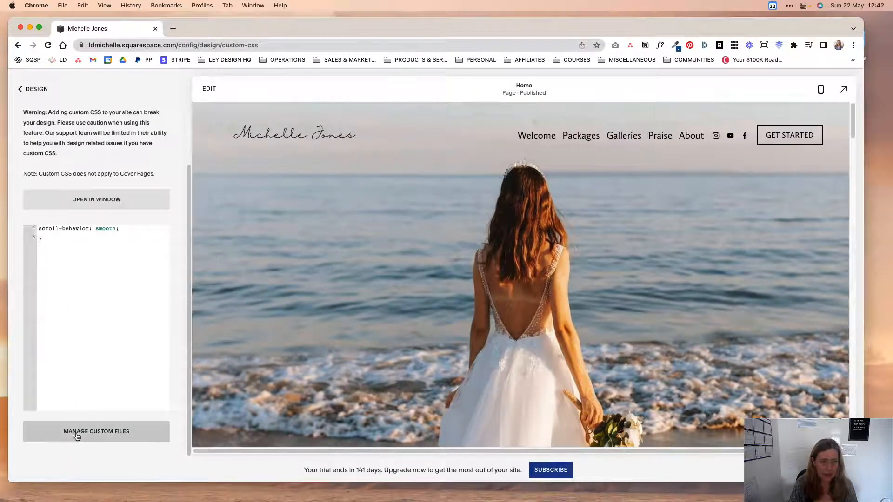
left_click(96, 431)
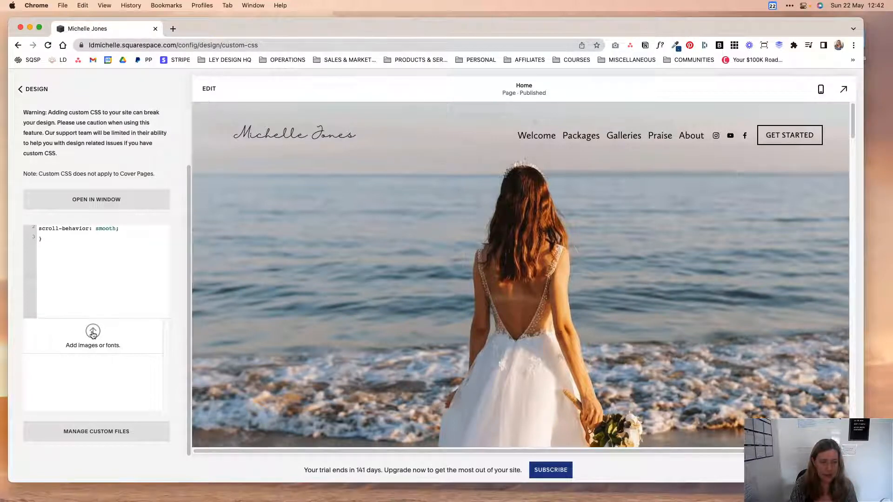
Upload Anthanista1.ttf and Anthanista1.woff from the Anthanista folder as custom files.
left_click(92, 336)
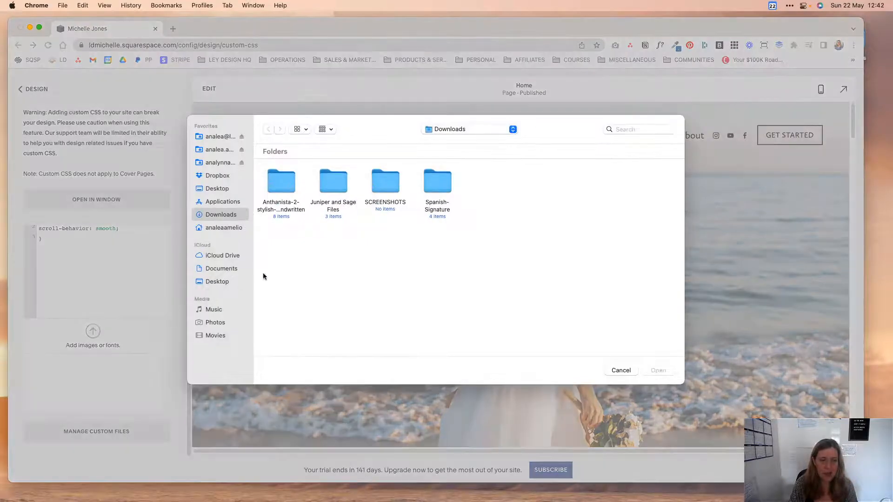
double_click(281, 181)
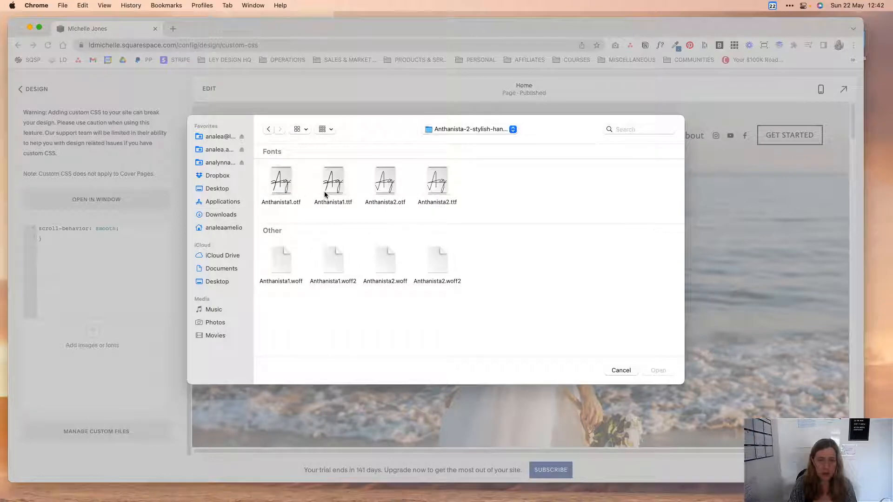
left_click(333, 182)
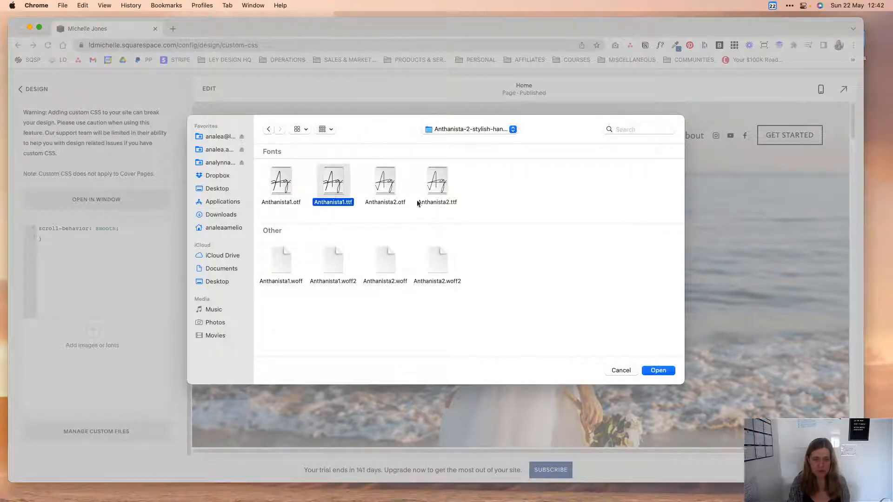
left_click(658, 370)
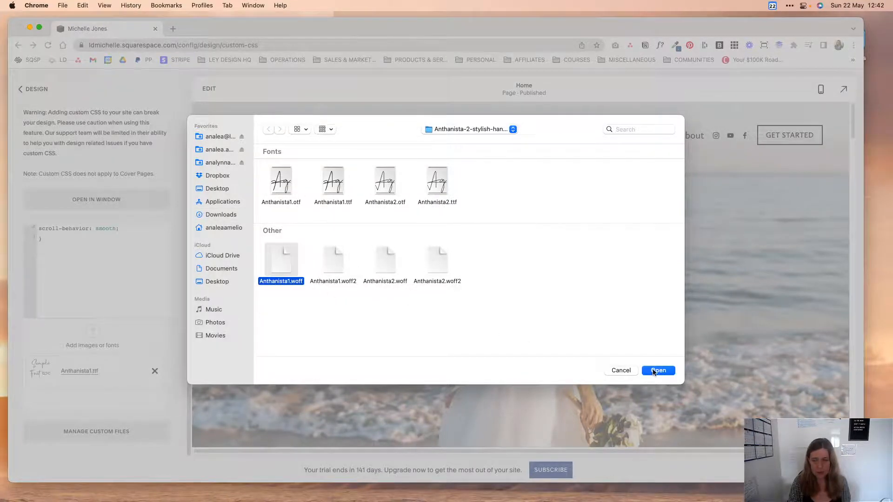
left_click(657, 370)
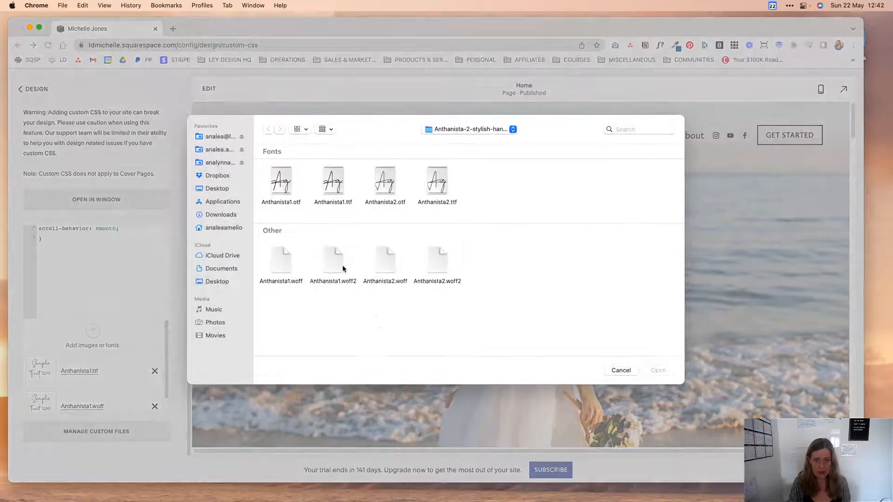
left_click(620, 371)
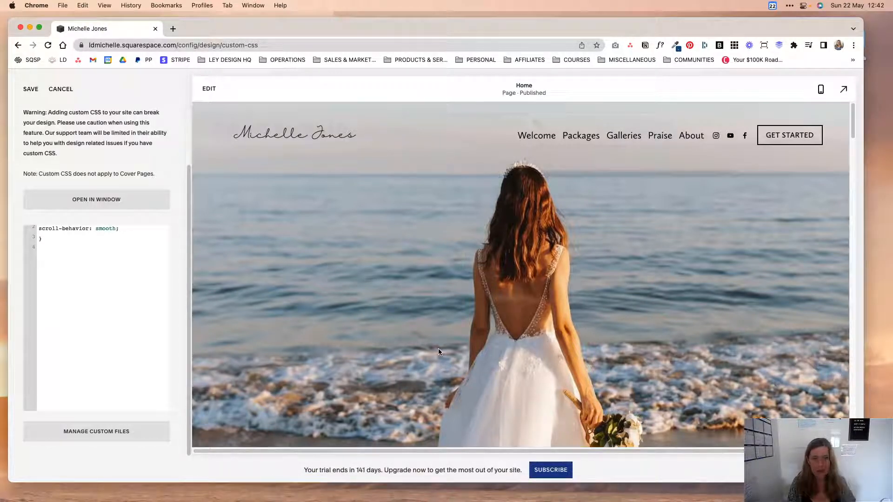
mouse_move(477, 353)
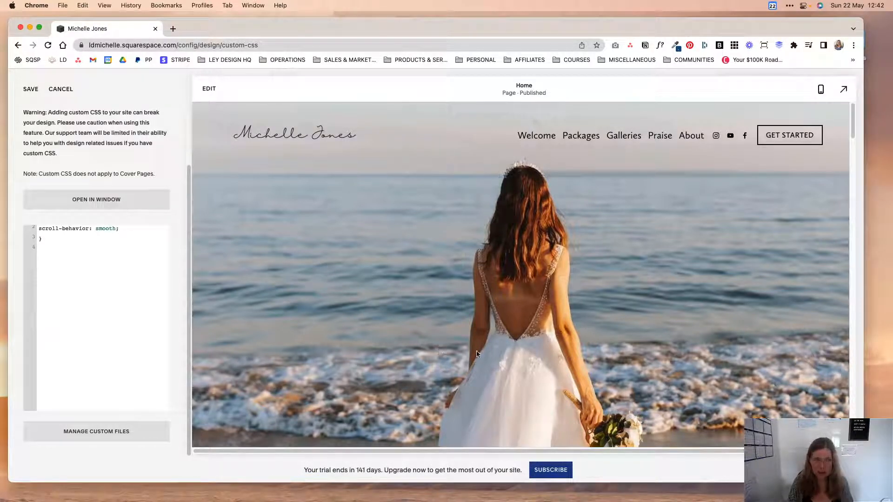
type("@font-face{")
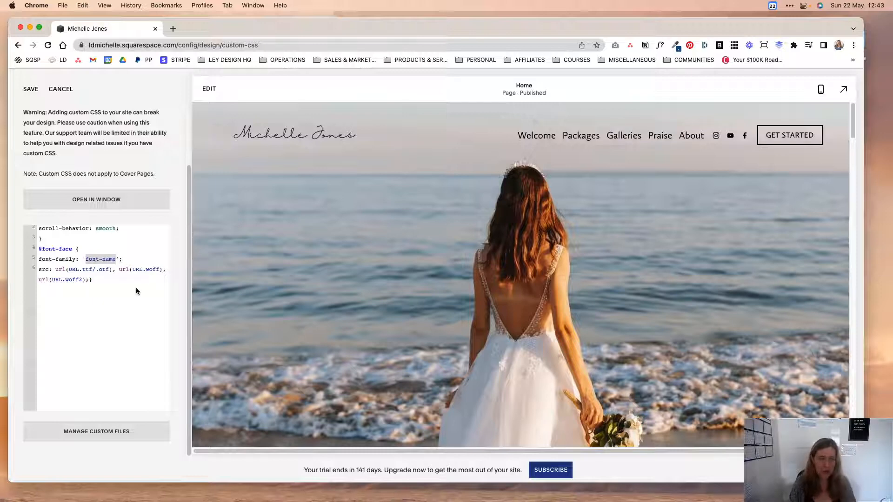
mouse_move(137, 294)
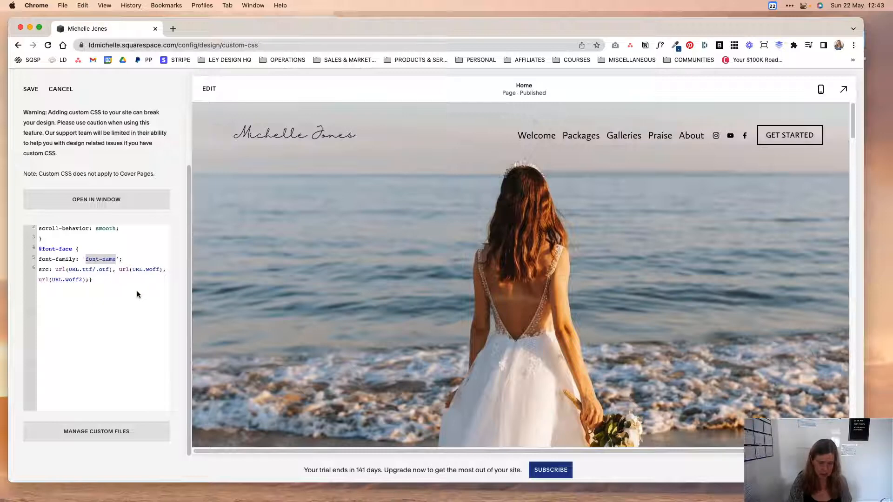
type("custom")
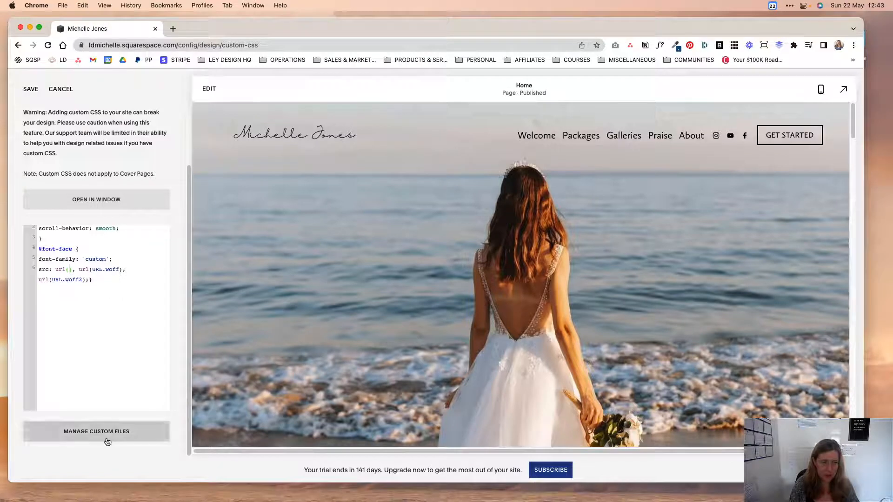
left_click(96, 431)
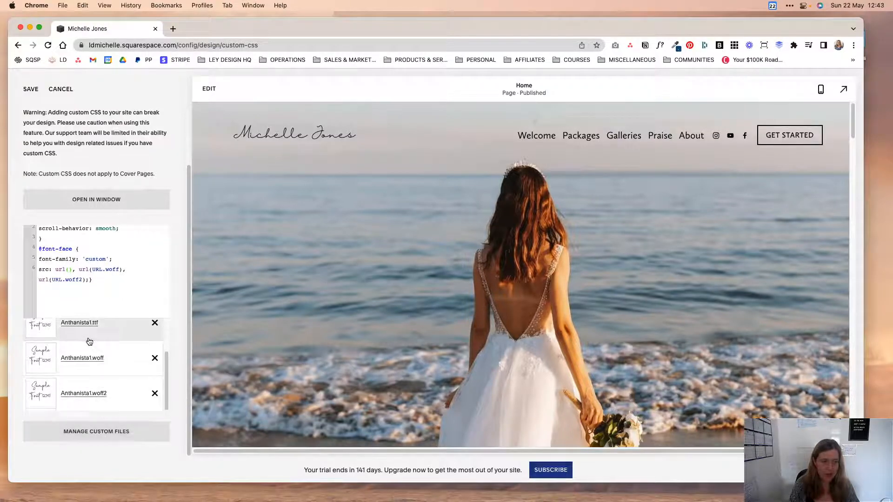
left_click(78, 322)
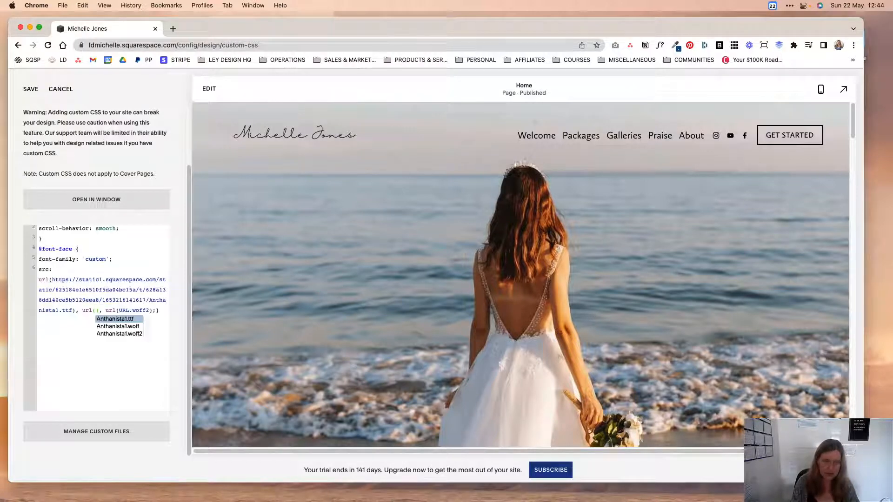
left_click(116, 327)
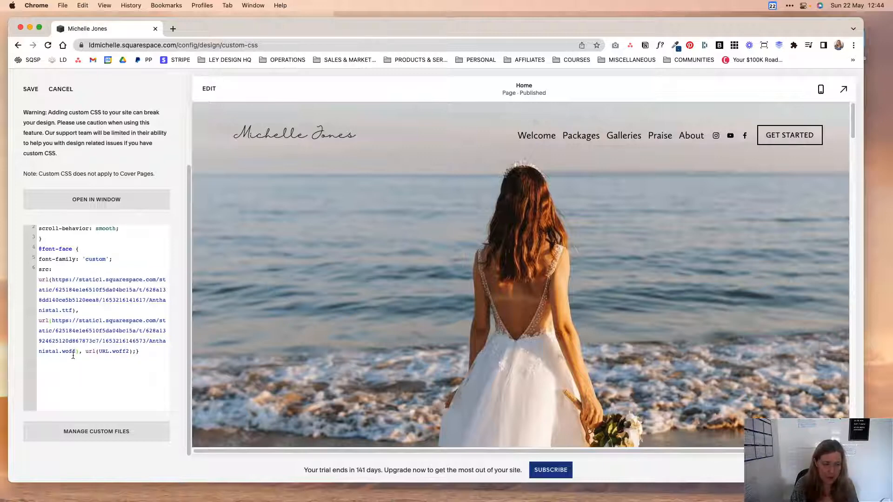
double_click(112, 351)
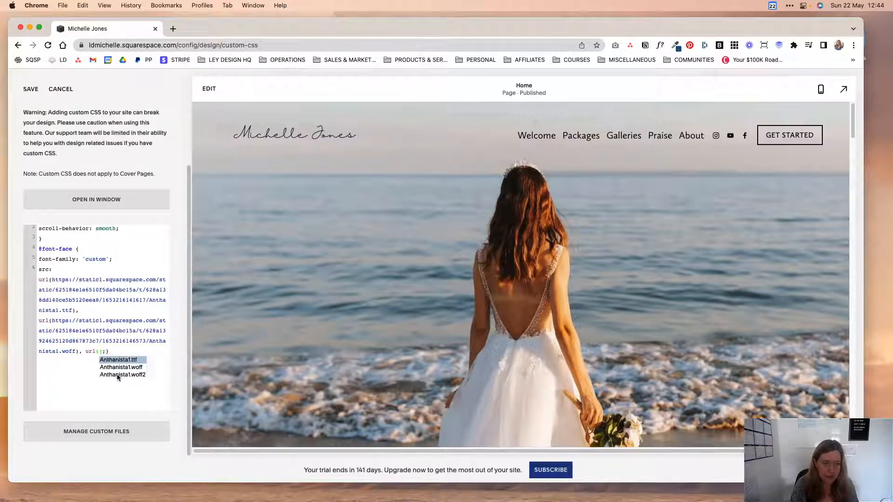
mouse_move(120, 379)
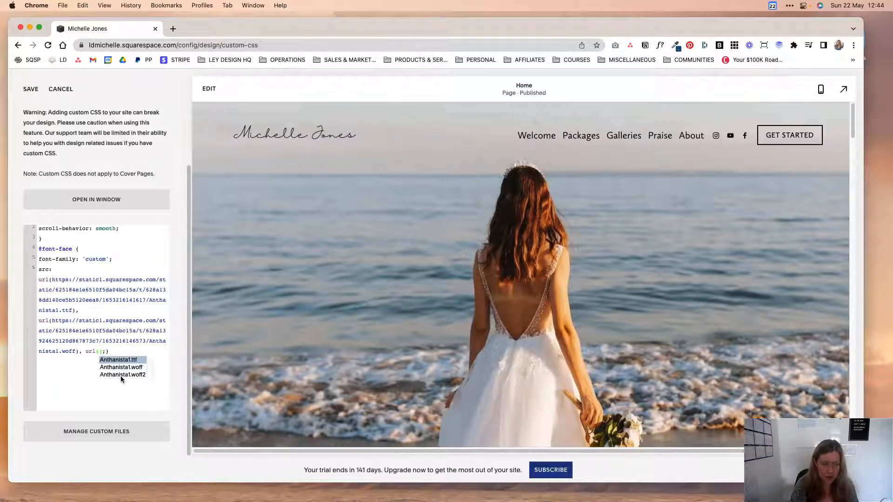
mouse_move(134, 382)
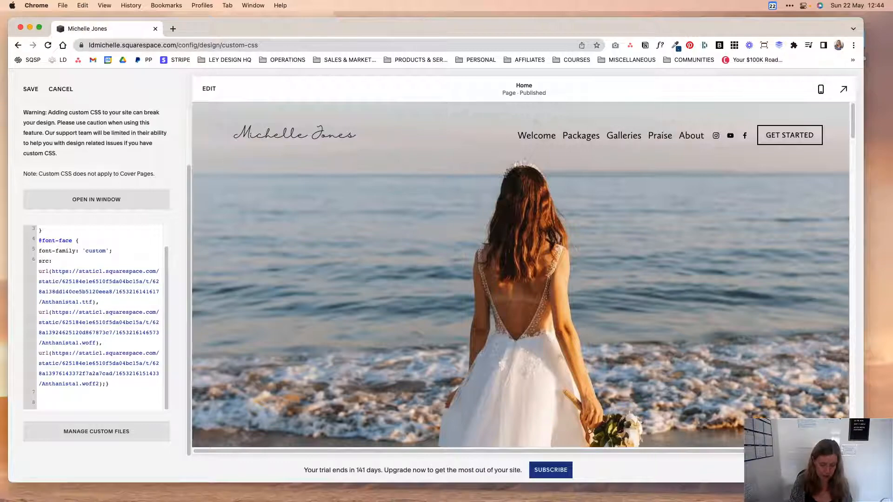
type("h3")
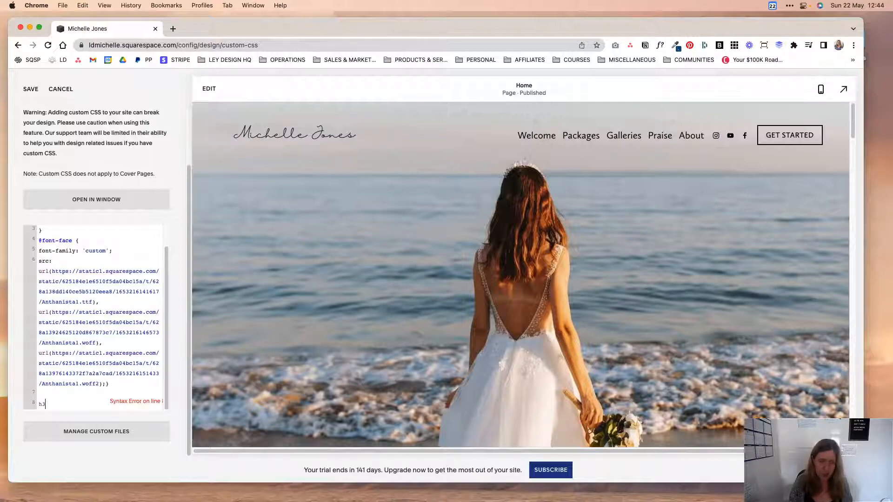
scroll("down", 3)
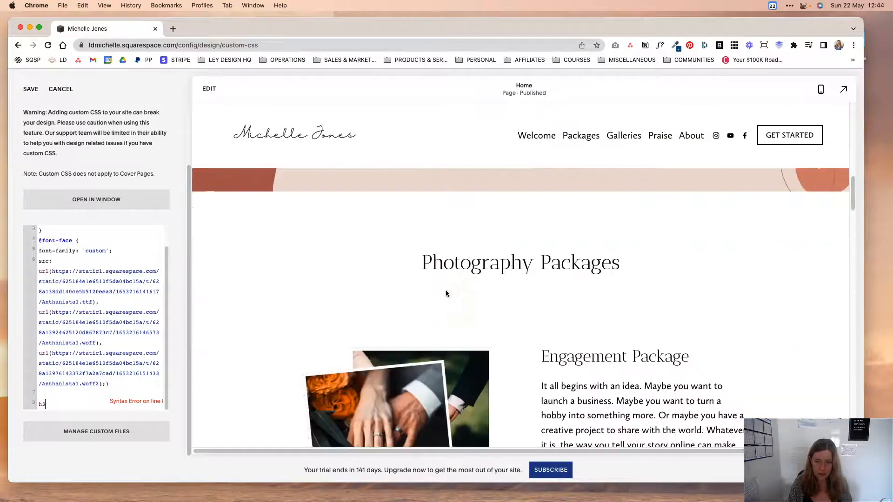
scroll("down", 3)
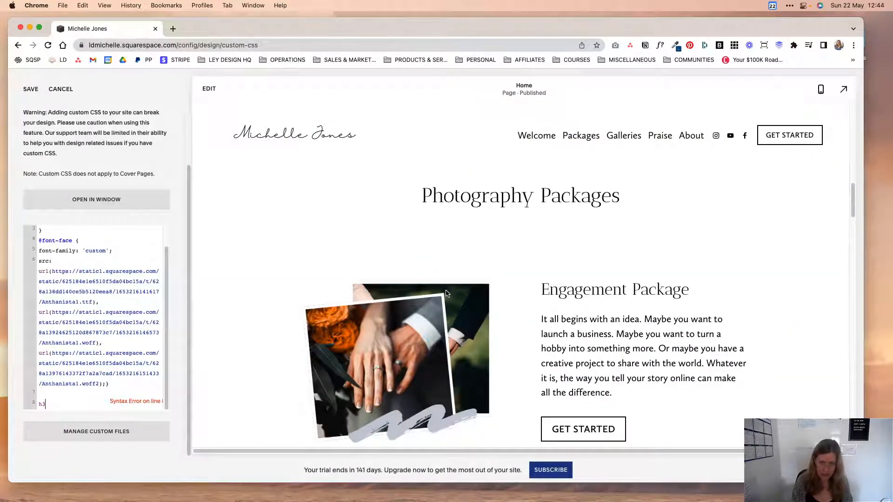
scroll("down", 3)
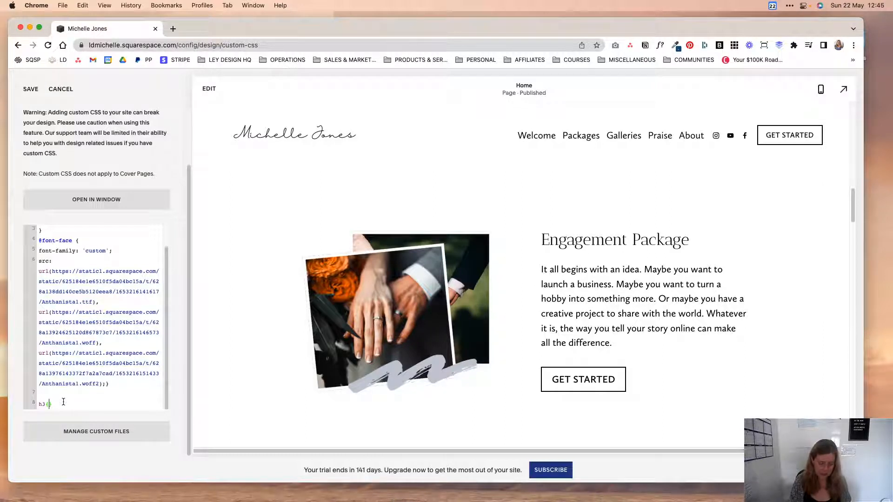
type("{font-family:")
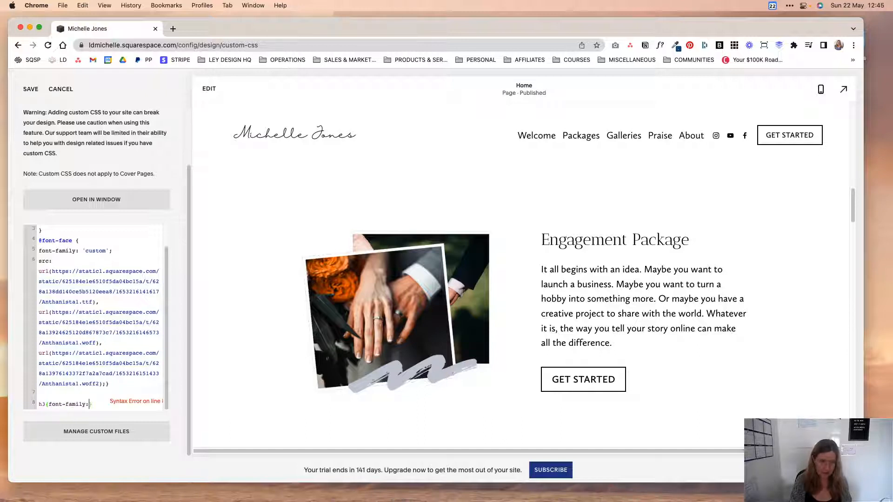
type("'custom'}")
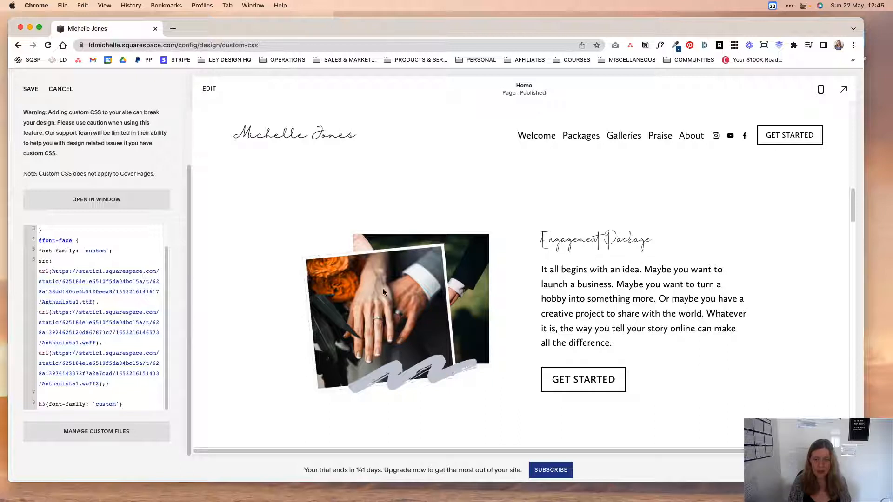
Add font-size: 42px; to the h3 rule.
left_click(117, 404)
type("; ")
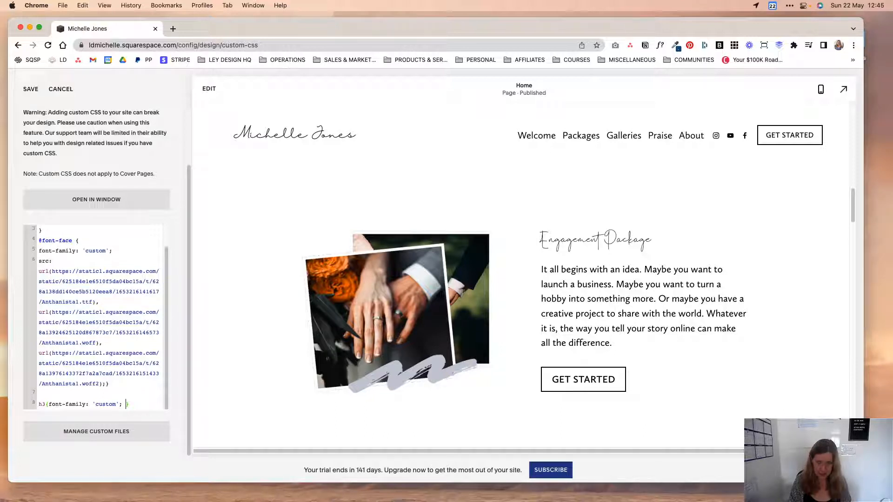
type("font-size: 28p")
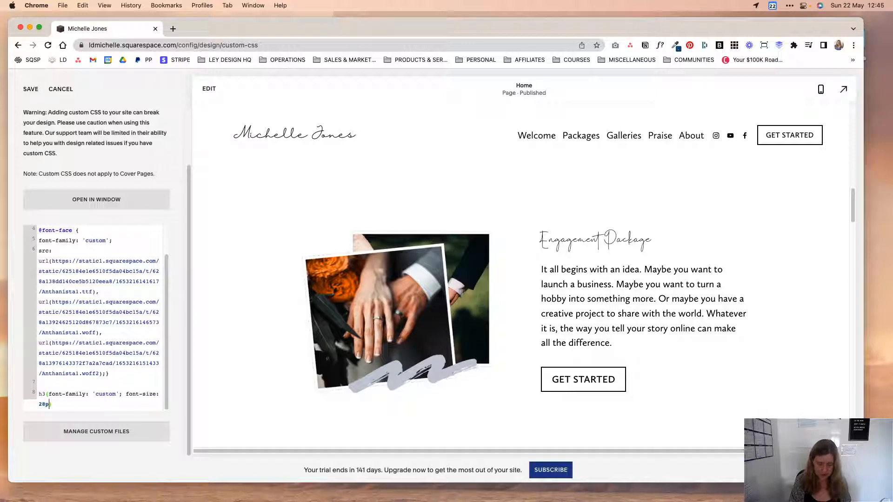
key("Backspace")
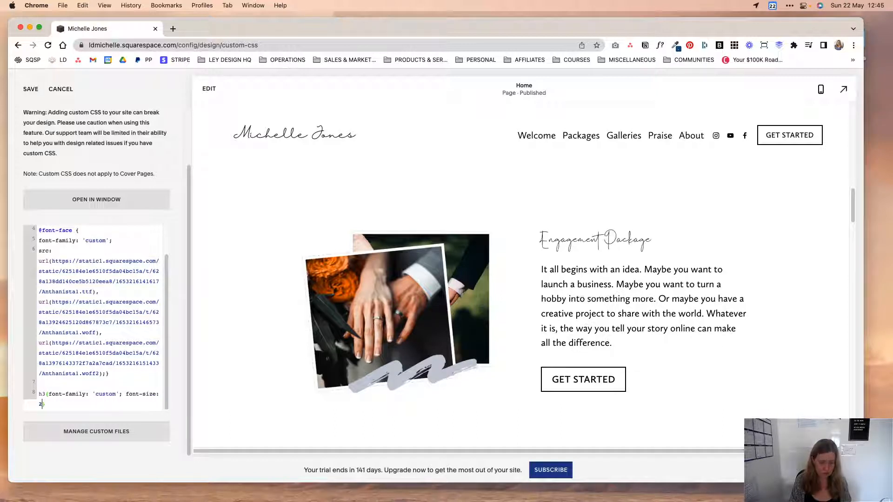
type("36")
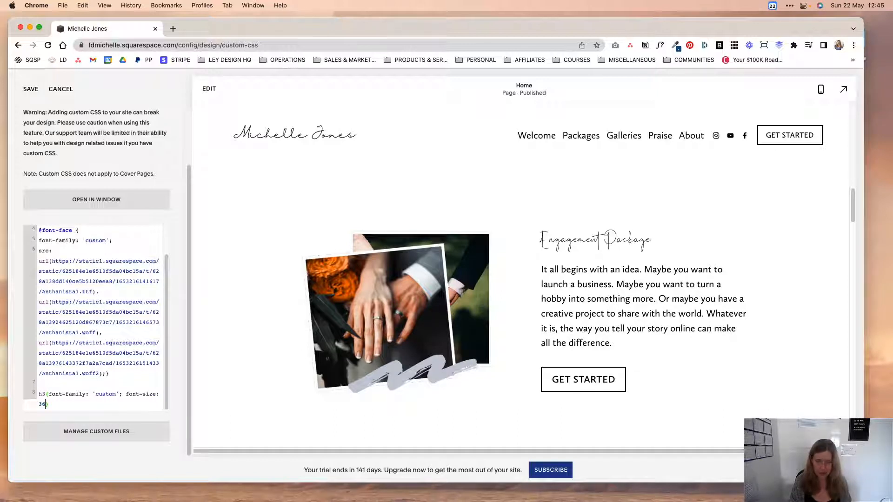
type("px")
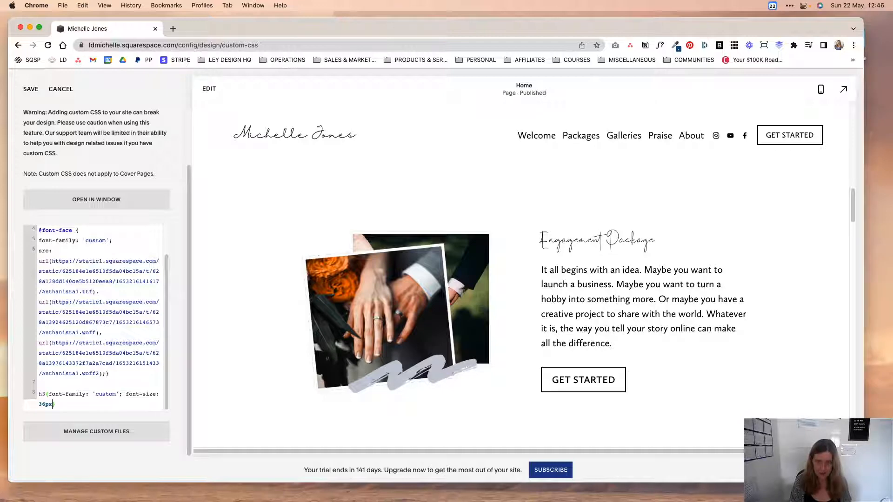
type("42px")
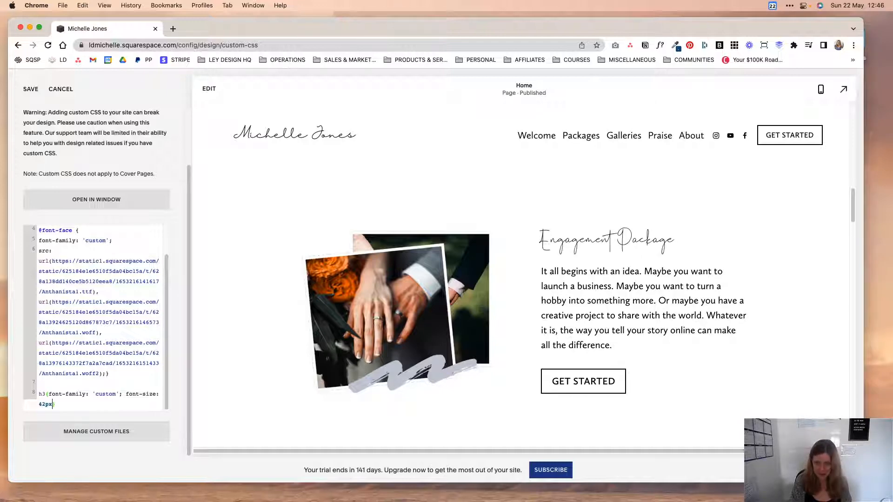
type(";}")
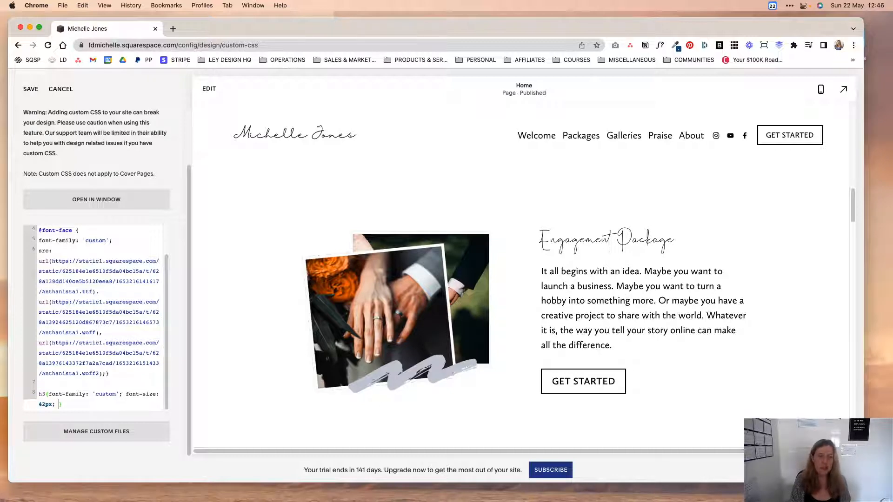
Add color: #ba1157 !important to the h3 rule.
type("color:")
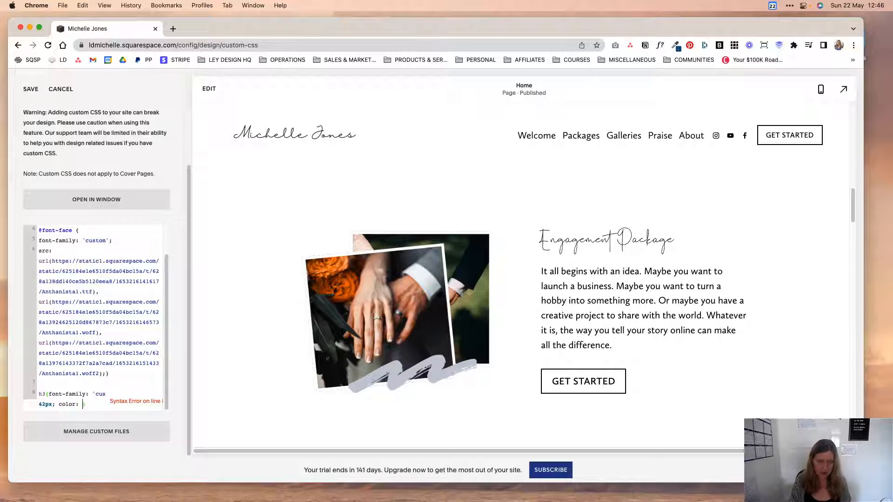
type("#ba1157;")
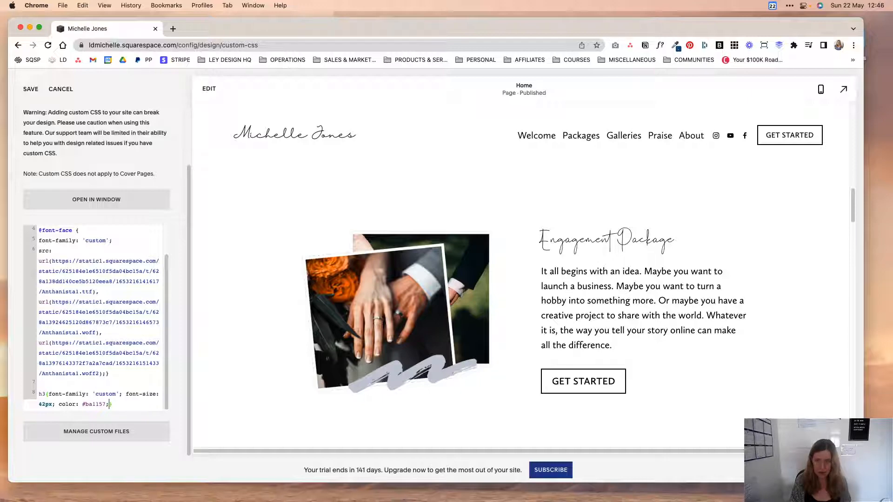
key("Backspace")
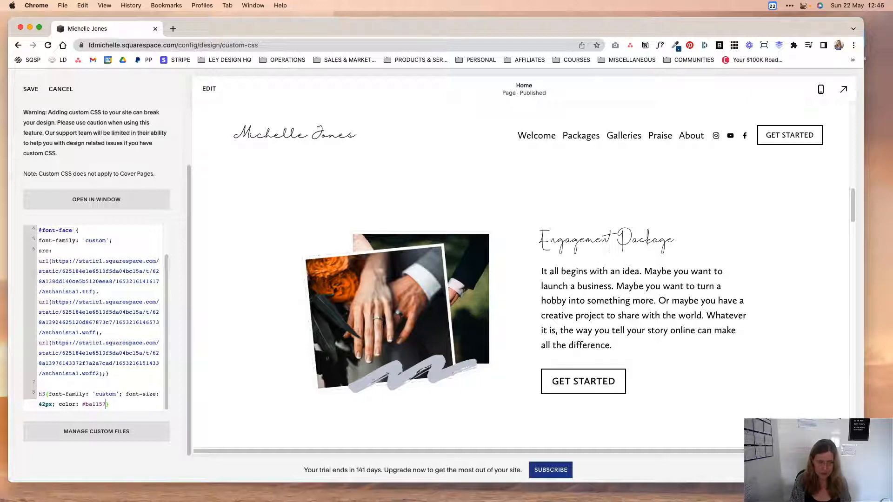
type("!imp")
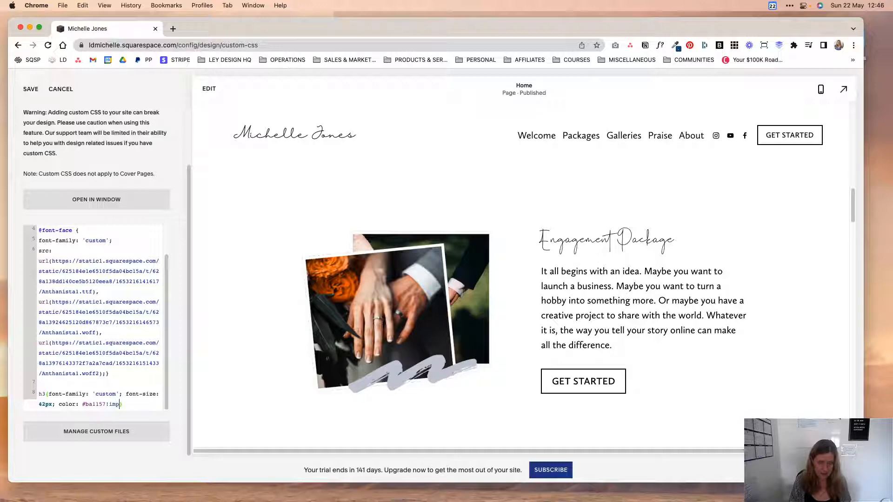
type("ortant)")
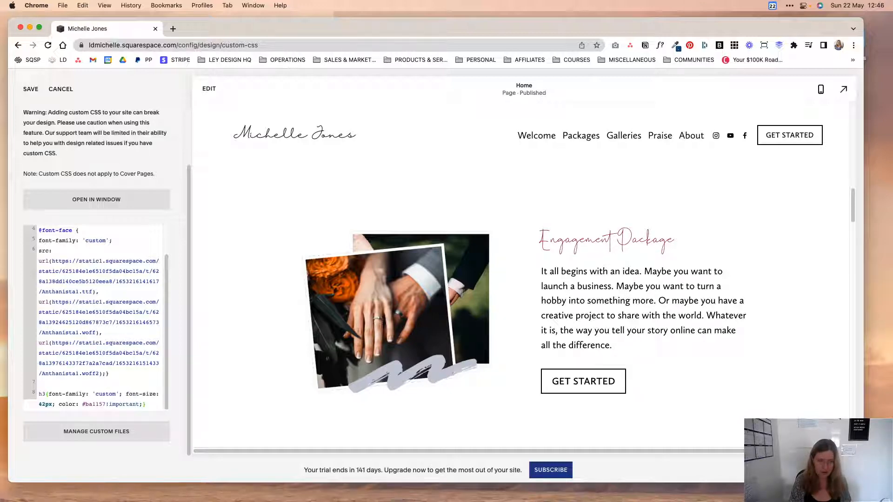
Scroll the preview to check the reddish headings, then save the Custom CSS.
scroll("down", 3)
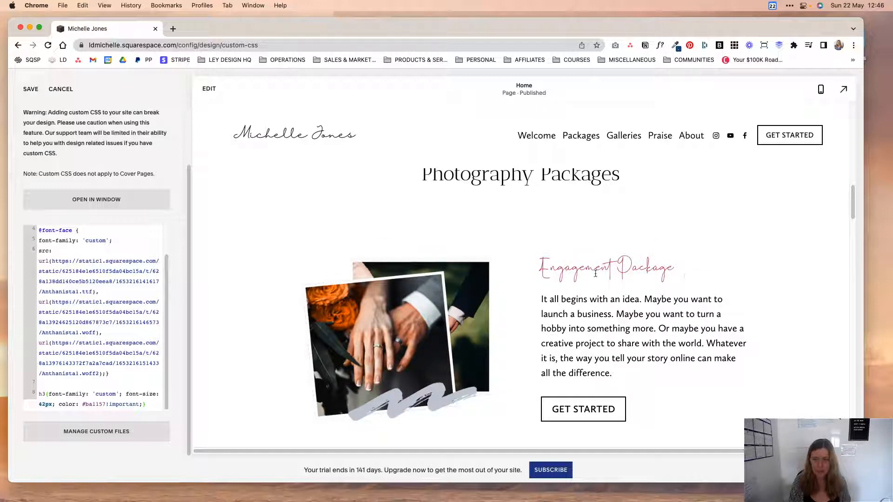
scroll("down", 3)
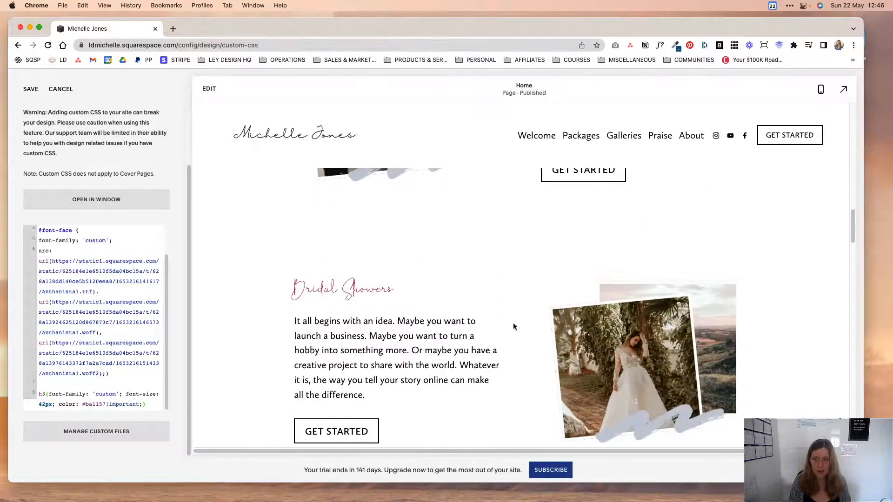
scroll("down", 3)
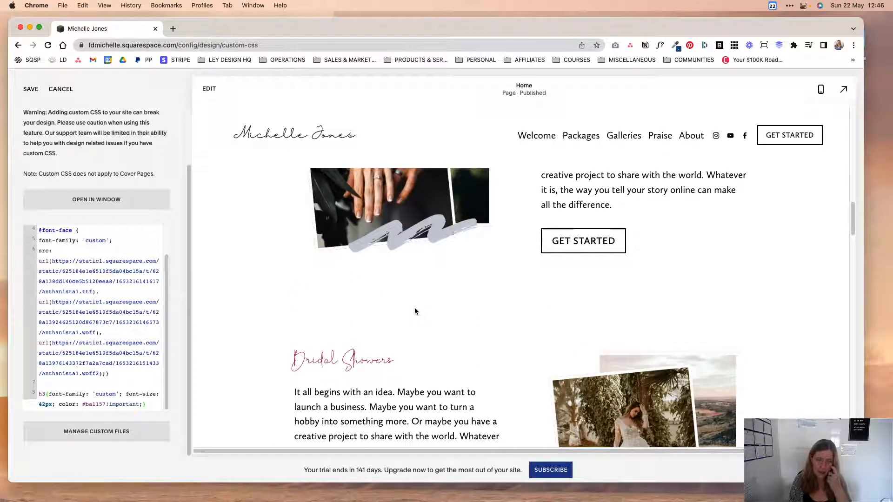
scroll("down", 3)
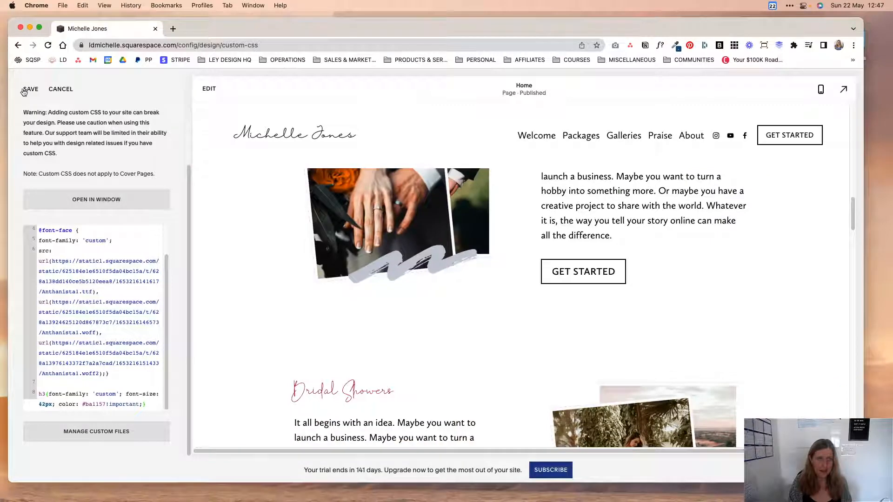
left_click(30, 89)
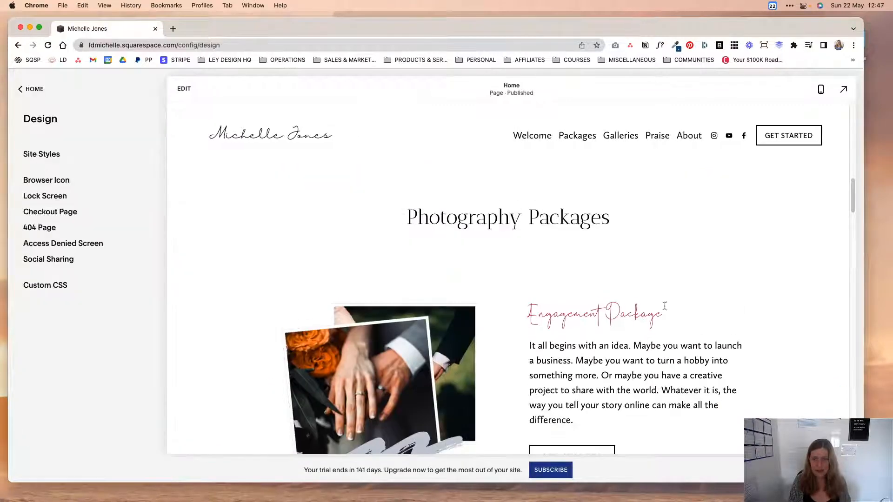